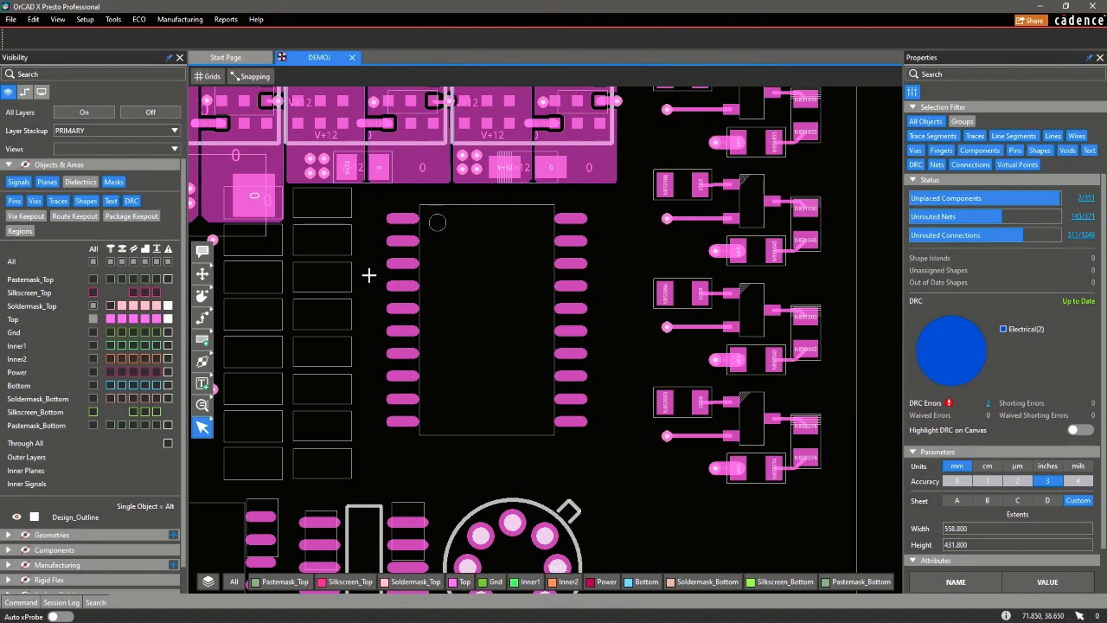
pyautogui.moveTo(203, 318)
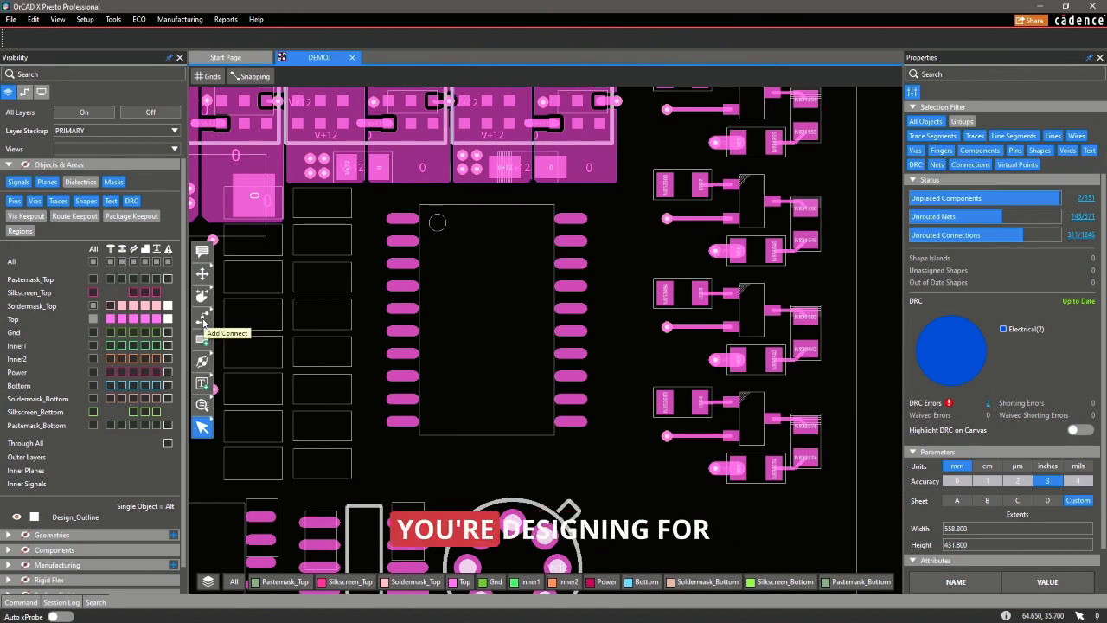
# Step: Start the Fanout tool and set its pattern from radial to Linear
pyautogui.click(202, 318)
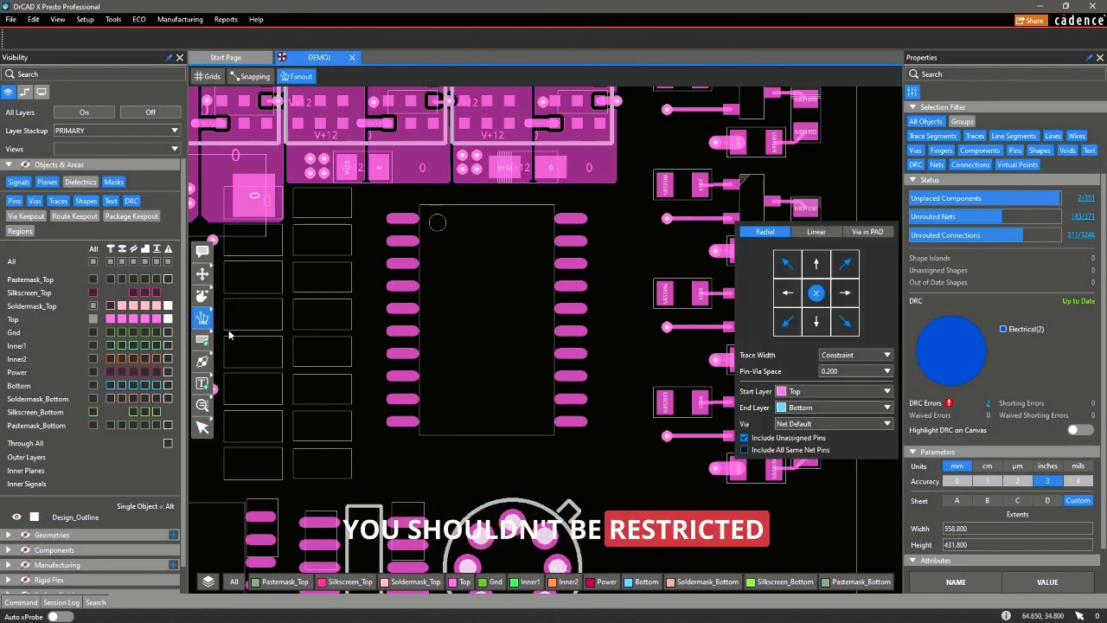
pyautogui.moveTo(495, 318)
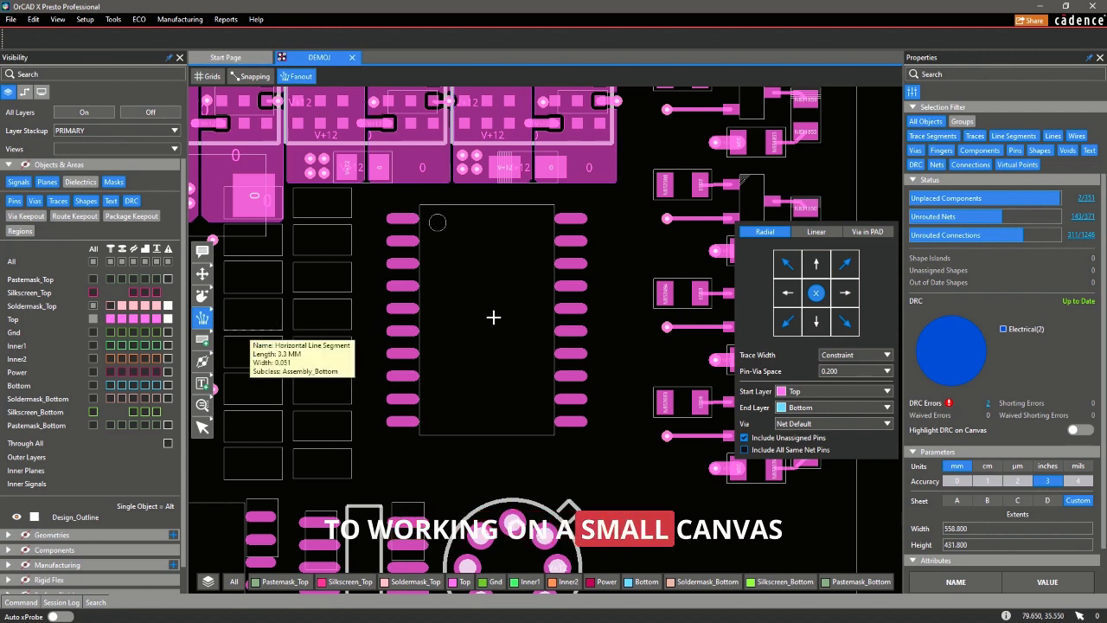
pyautogui.click(815, 247)
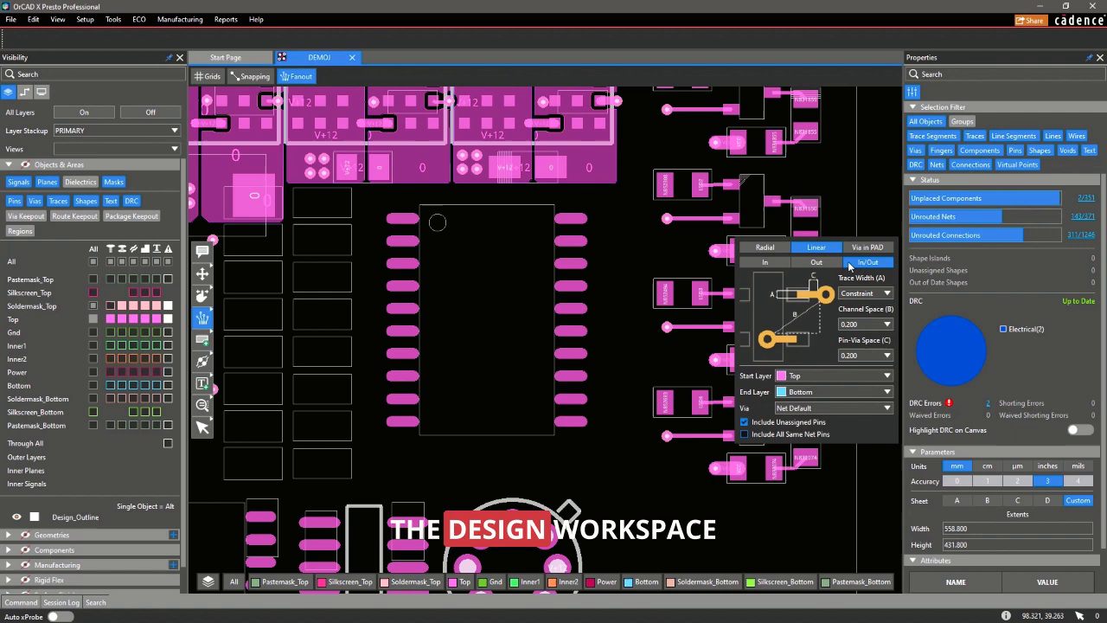
pyautogui.moveTo(580, 263)
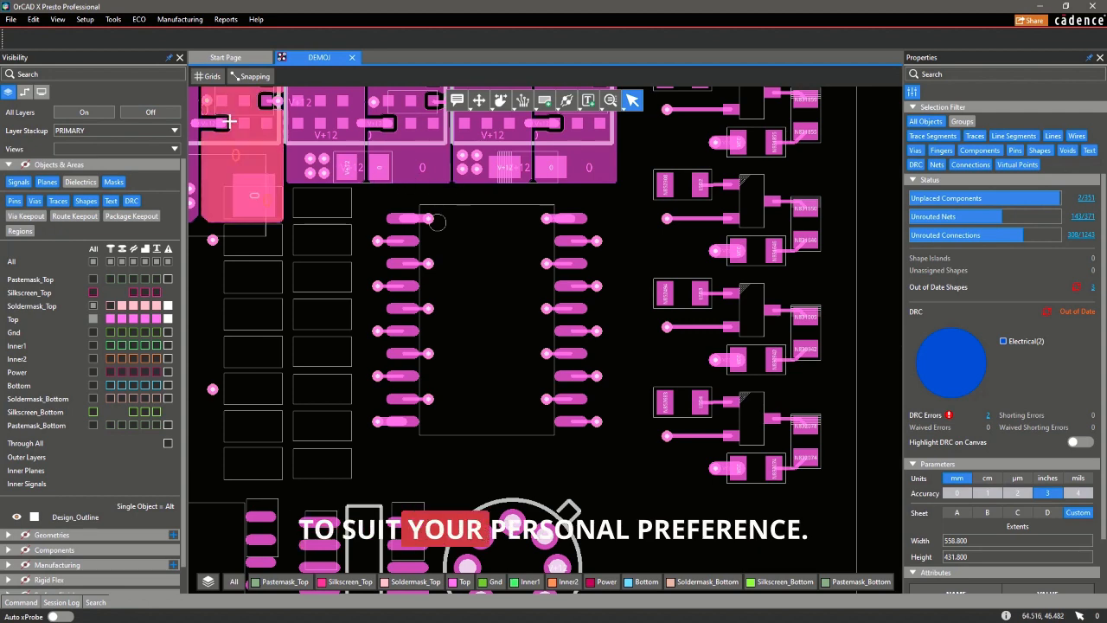
# Step: Hide the Visibility pane and show the component Search listing
pyautogui.click(170, 57)
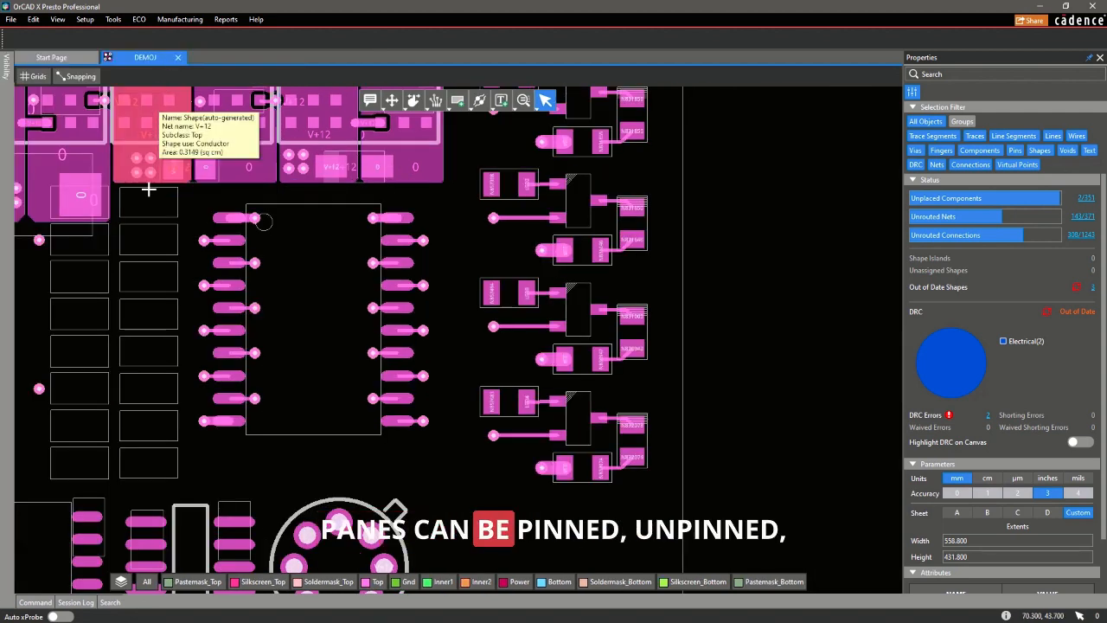
pyautogui.click(111, 602)
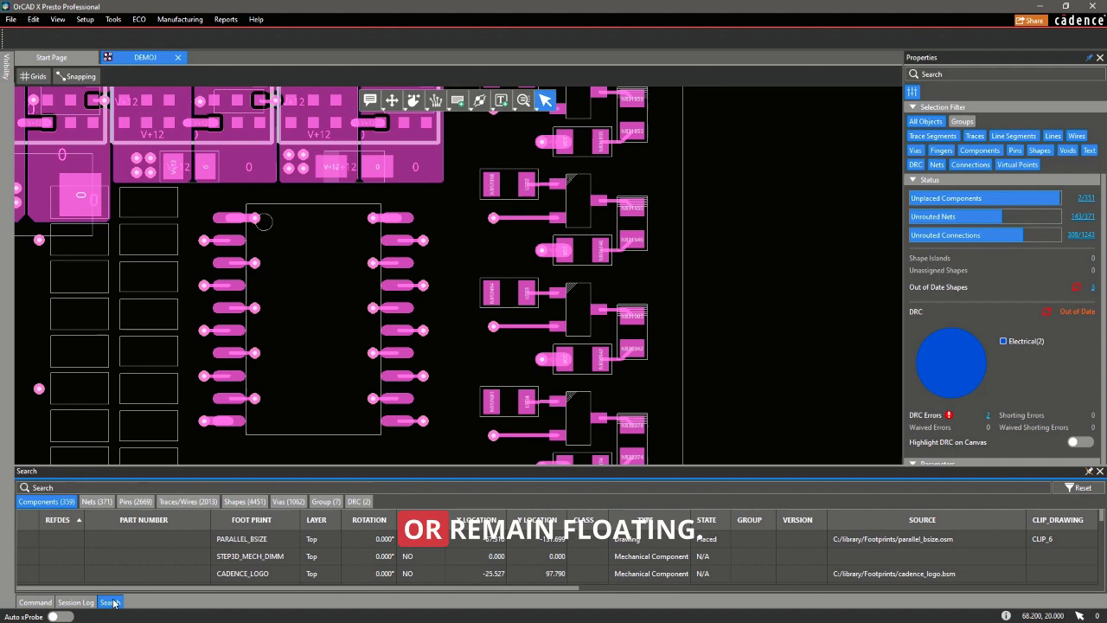
pyautogui.moveTo(19, 131)
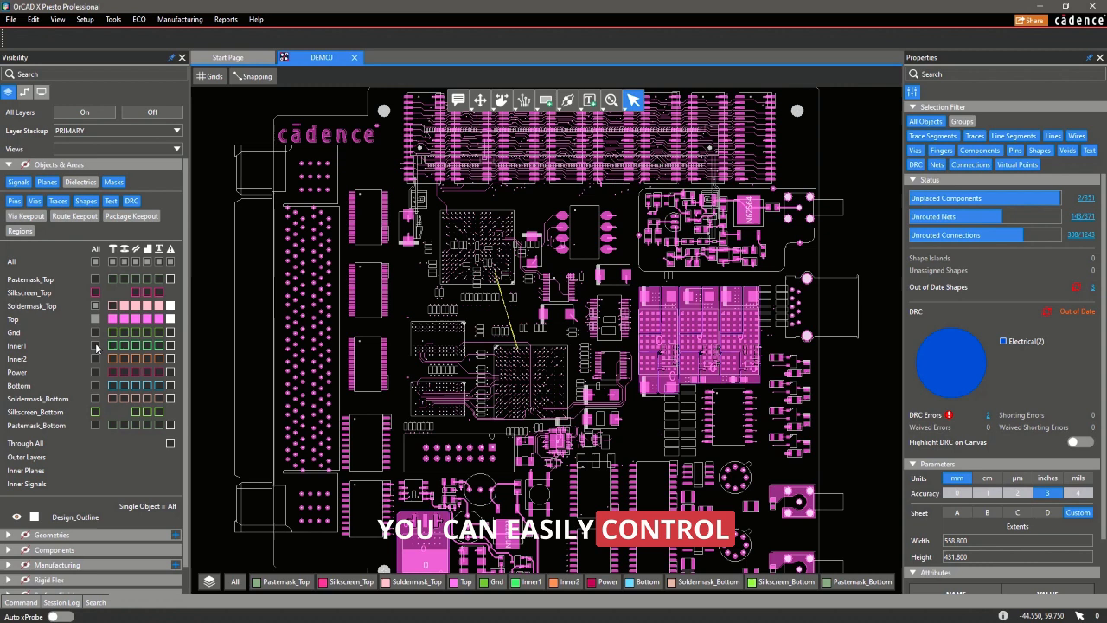
# Step: Enable the Inner1 layer in the Visibility layer grid
pyautogui.click(96, 346)
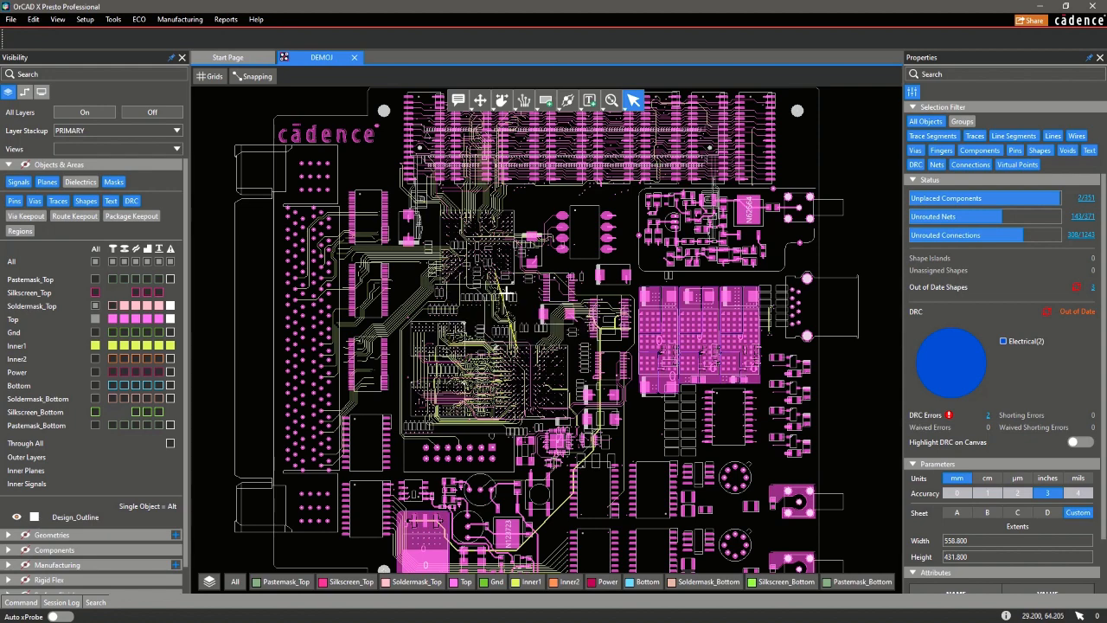
pyautogui.scroll(3)
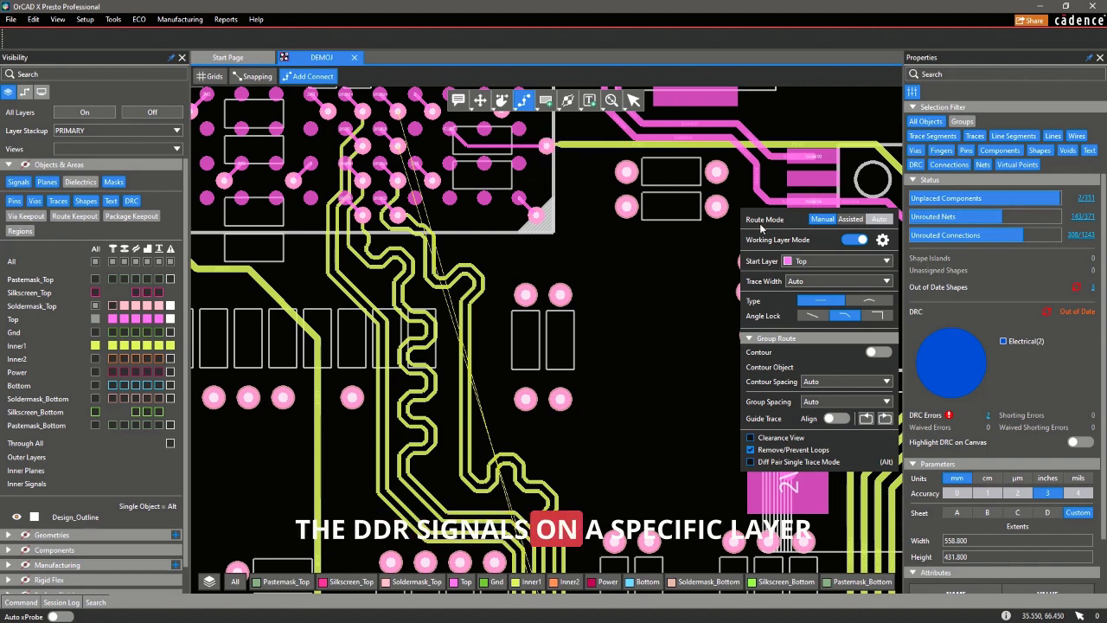
# Step: Set the route's Start Layer to Inner1 and choose a Trace Width mode
pyautogui.click(875, 259)
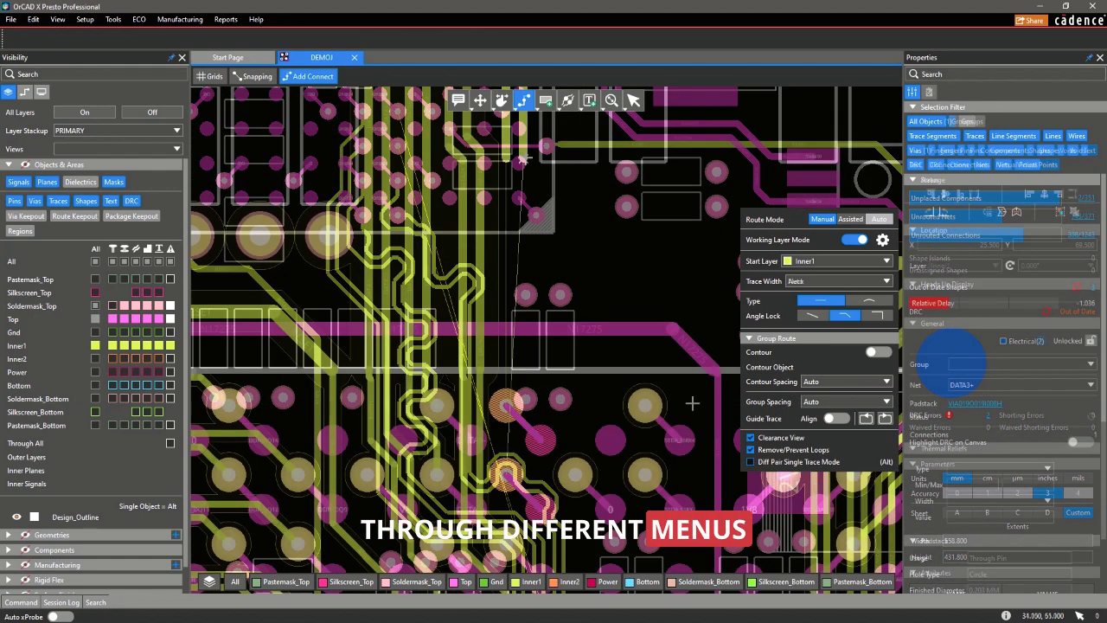
pyautogui.click(882, 281)
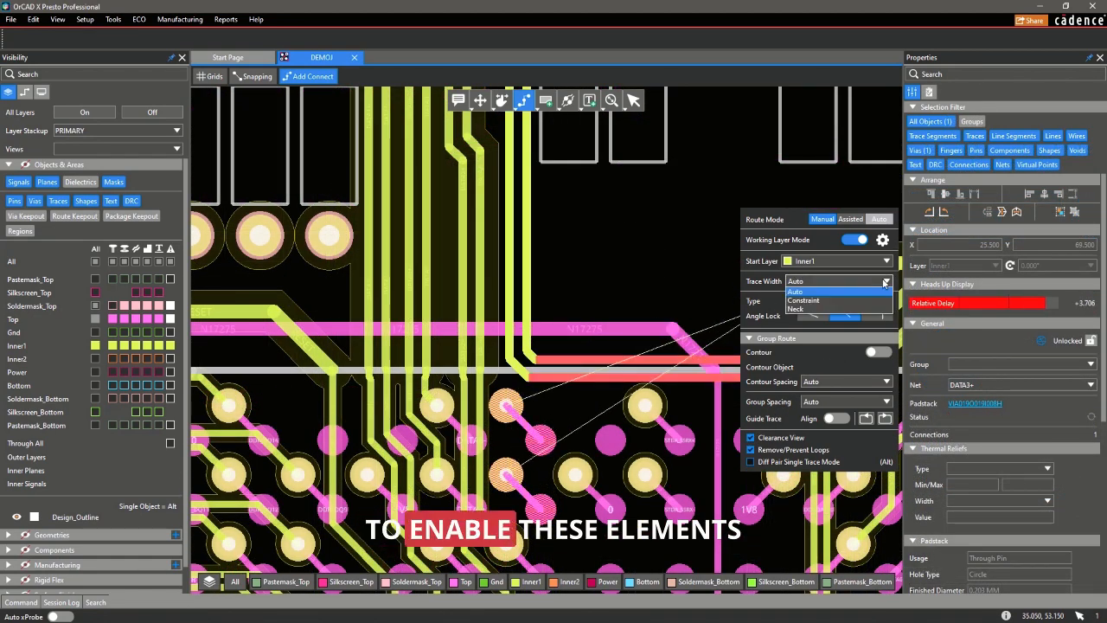
pyautogui.click(796, 308)
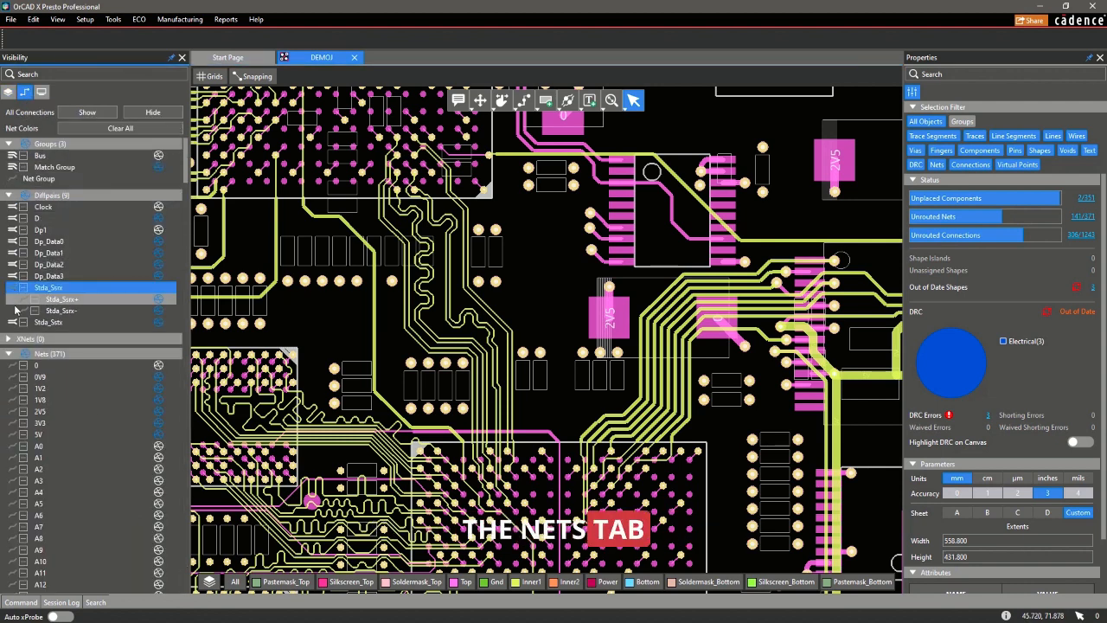
# Step: Select the STDA_SSRX diff pair in the Nets tab and highlight it
pyautogui.click(49, 321)
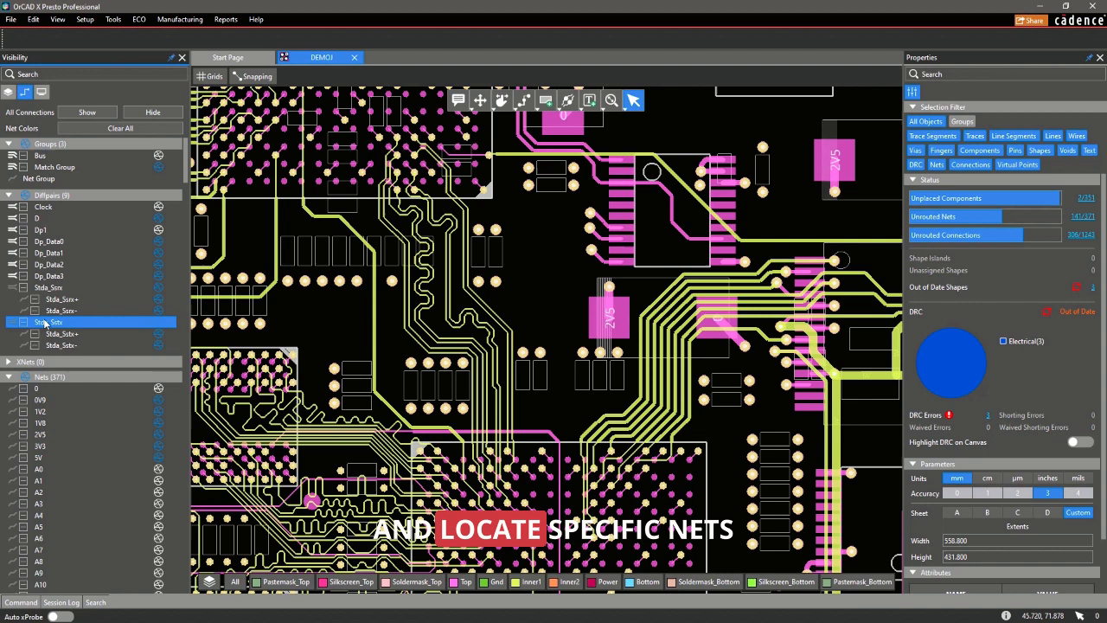
pyautogui.rightClick(49, 287)
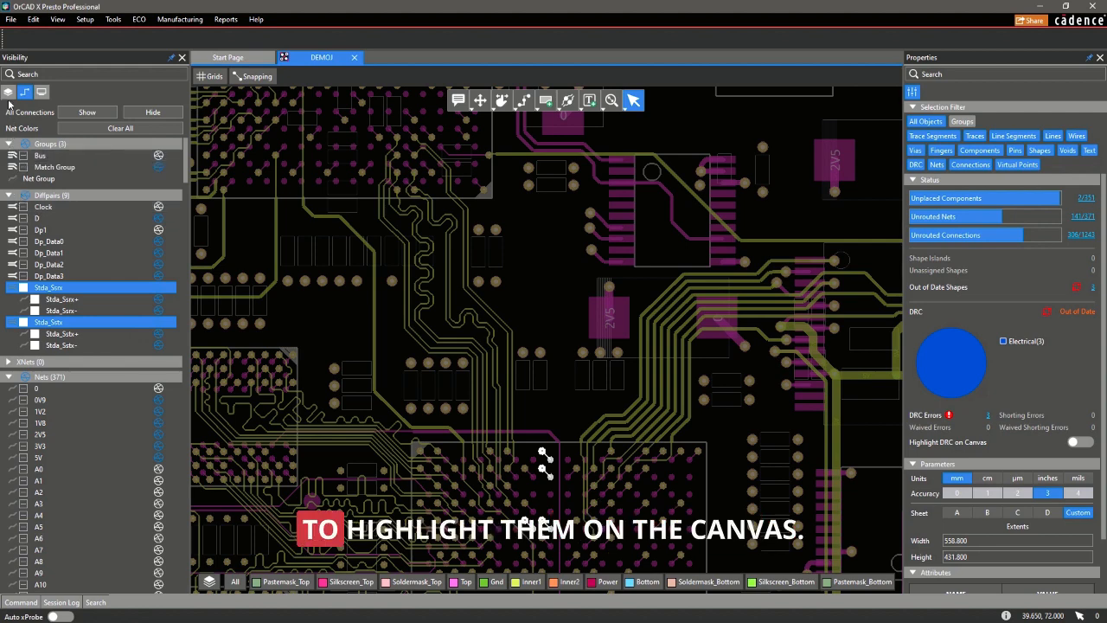
pyautogui.click(24, 92)
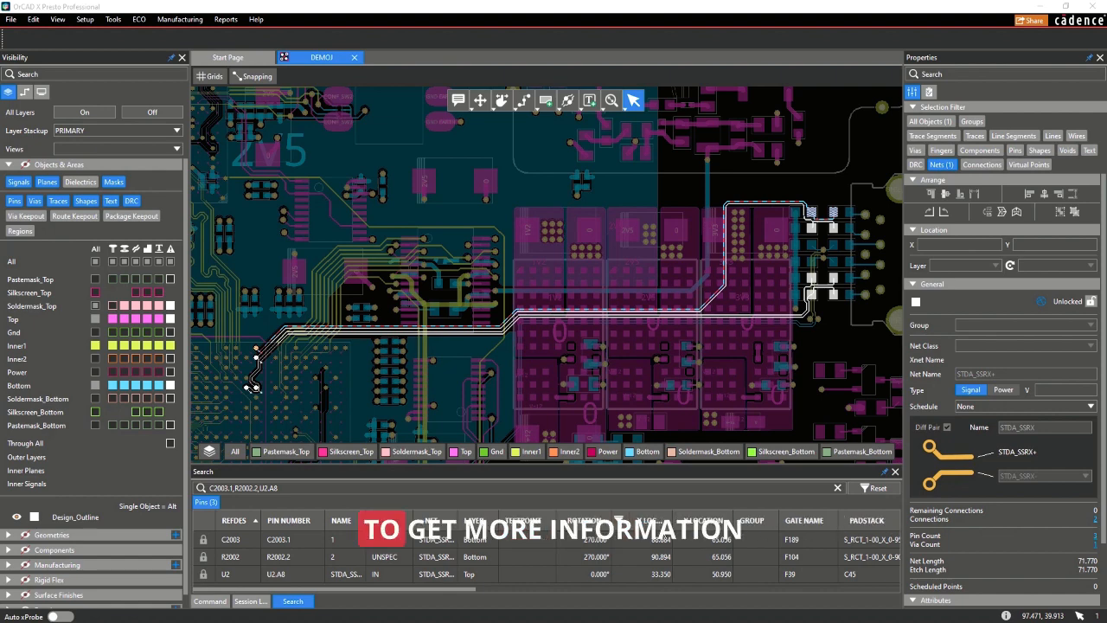
# Step: Pick the C2003 and R2002 pin results to zoom the board to pin R2002
pyautogui.click(230, 540)
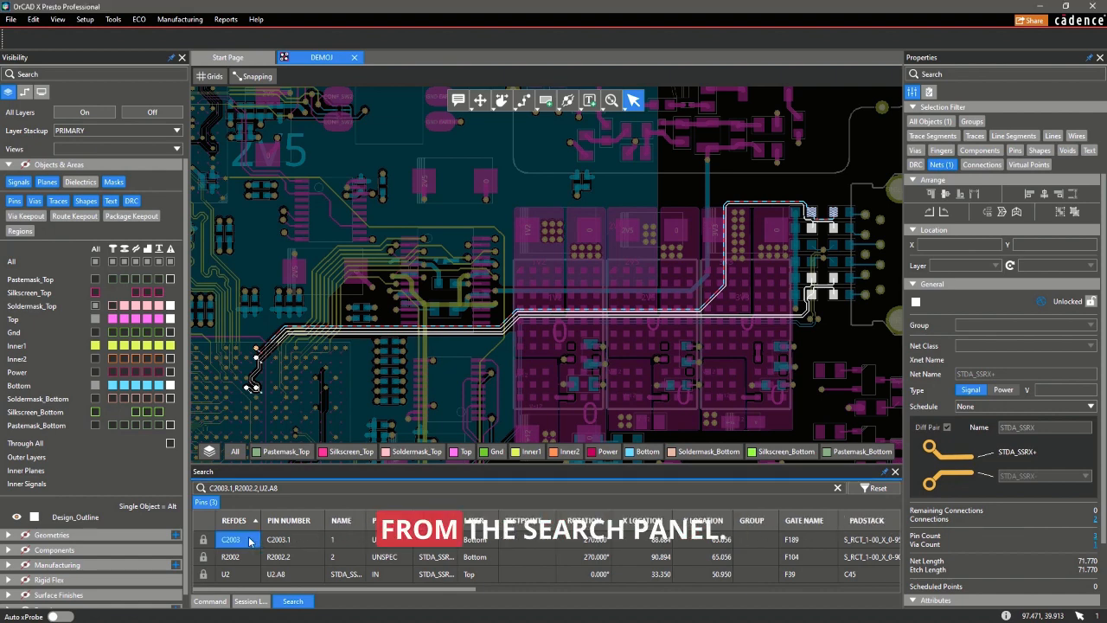
pyautogui.click(230, 558)
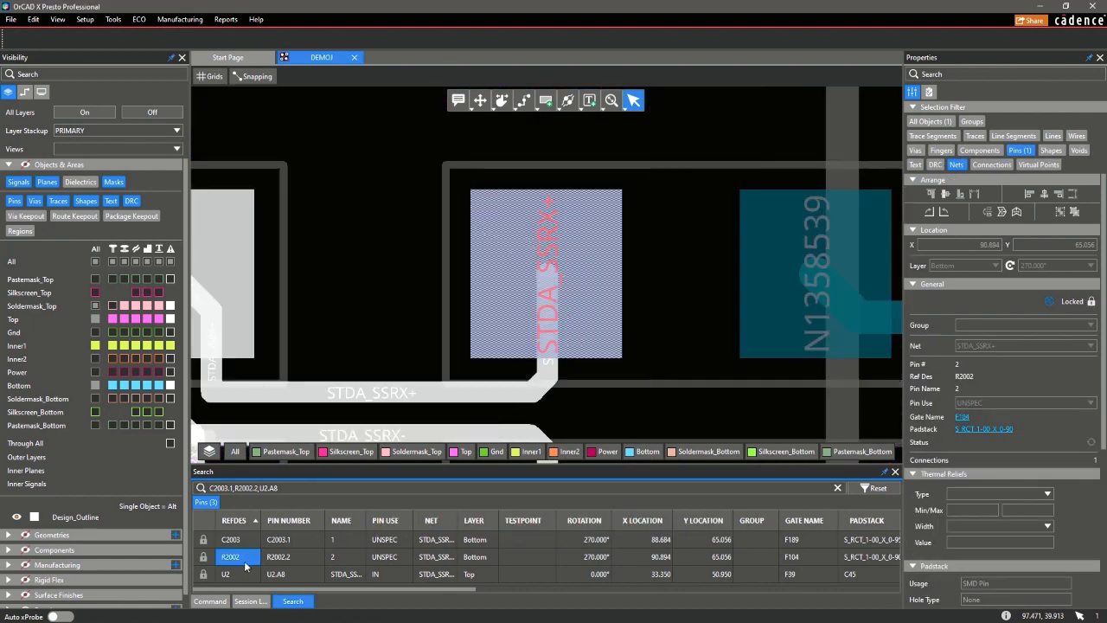
pyautogui.click(225, 574)
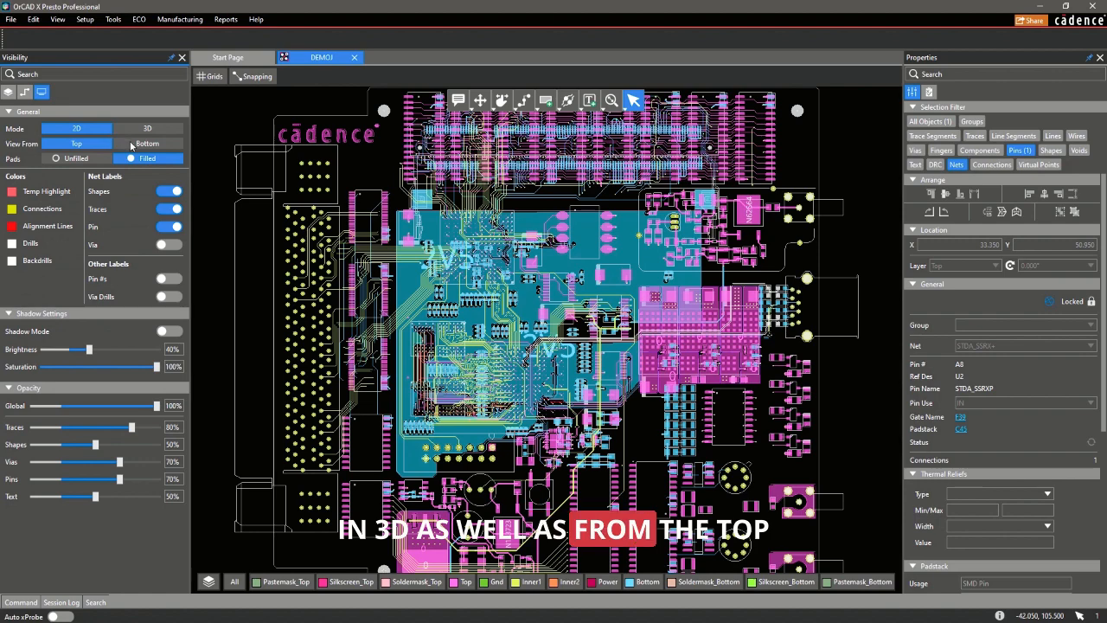
# Step: Lower the Shapes opacity to about half and toggle Shadow Mode on then off
pyautogui.click(76, 142)
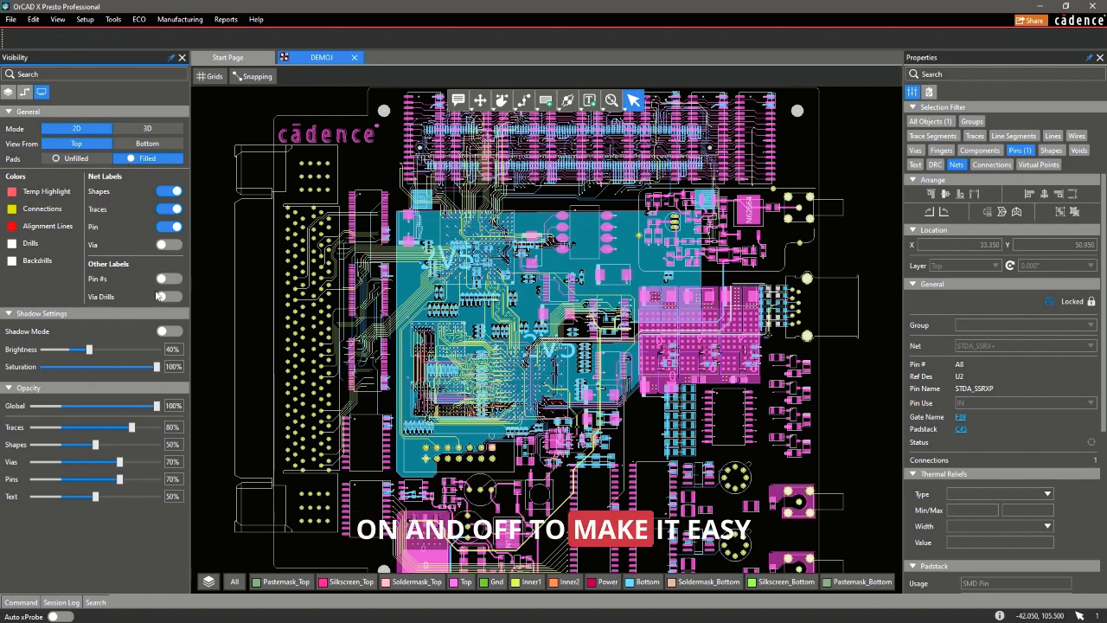
pyautogui.click(169, 333)
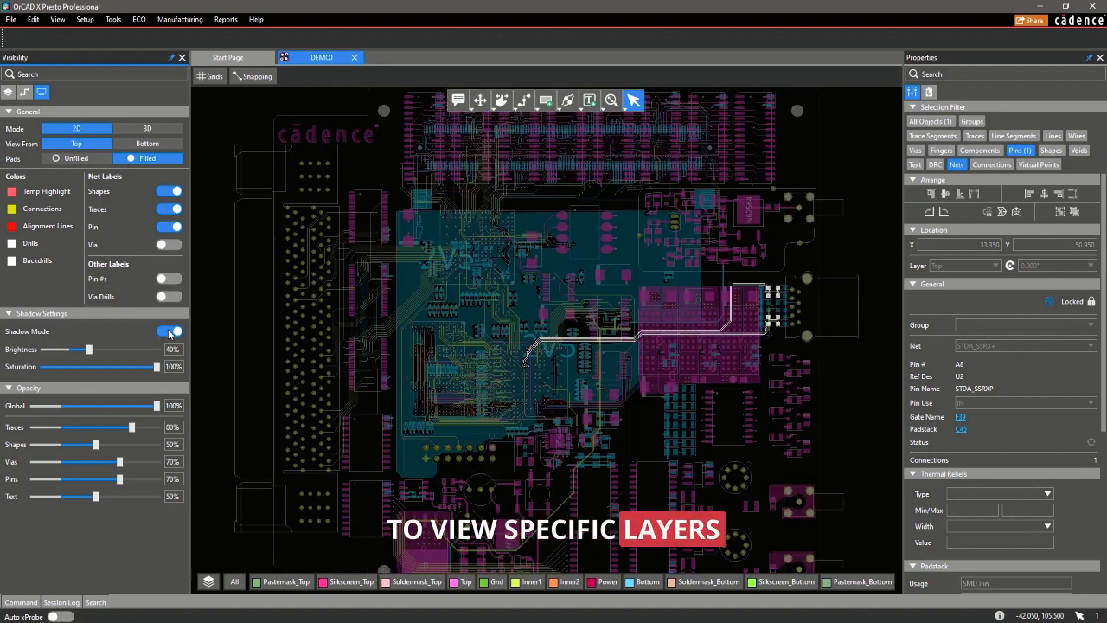
pyautogui.click(170, 332)
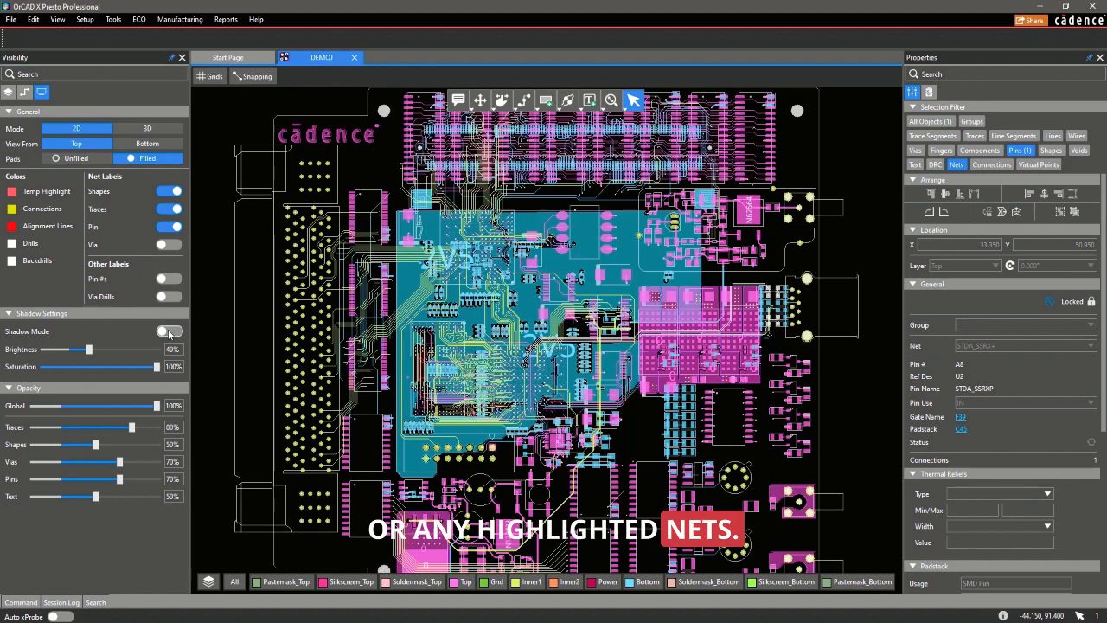
pyautogui.click(33, 19)
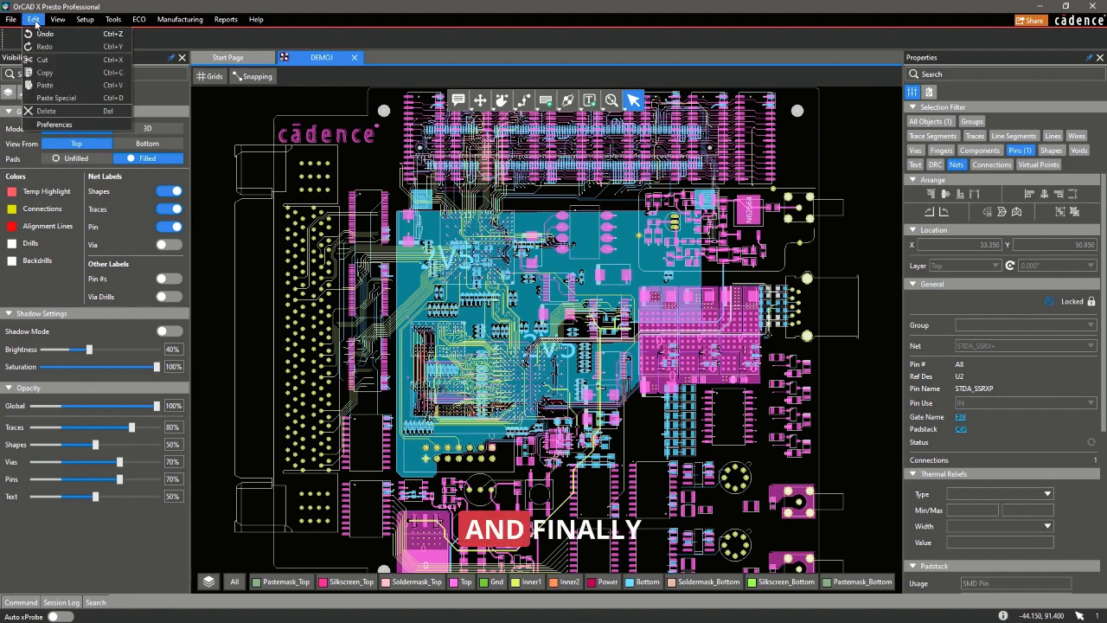
# Step: Show the Shortcuts (Hotkeys) page in Edit > Preferences
pyautogui.click(55, 125)
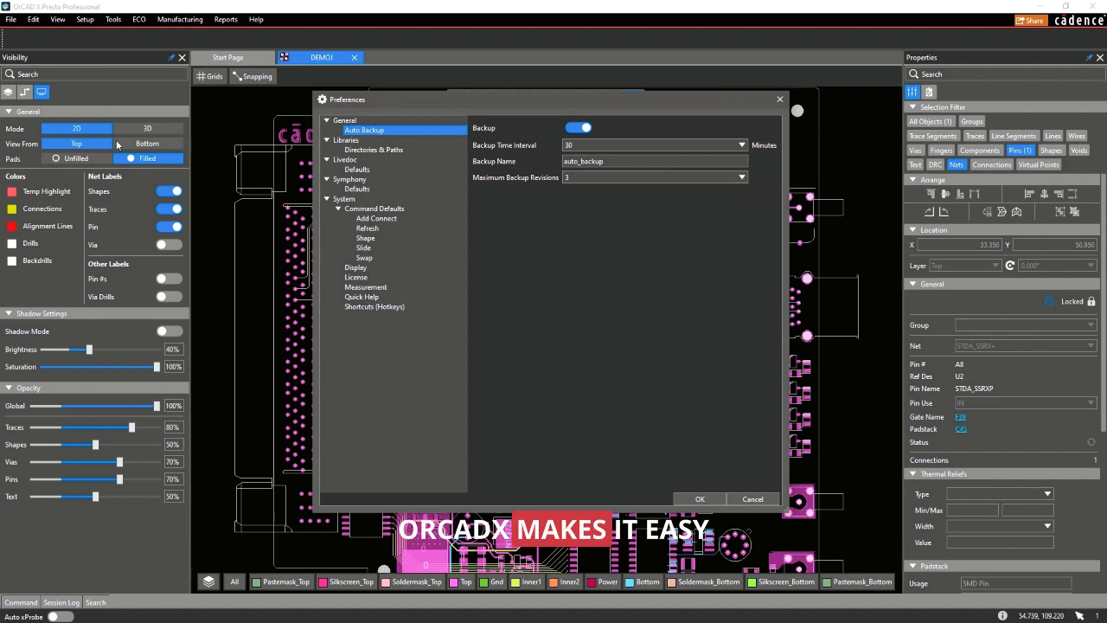
pyautogui.click(374, 306)
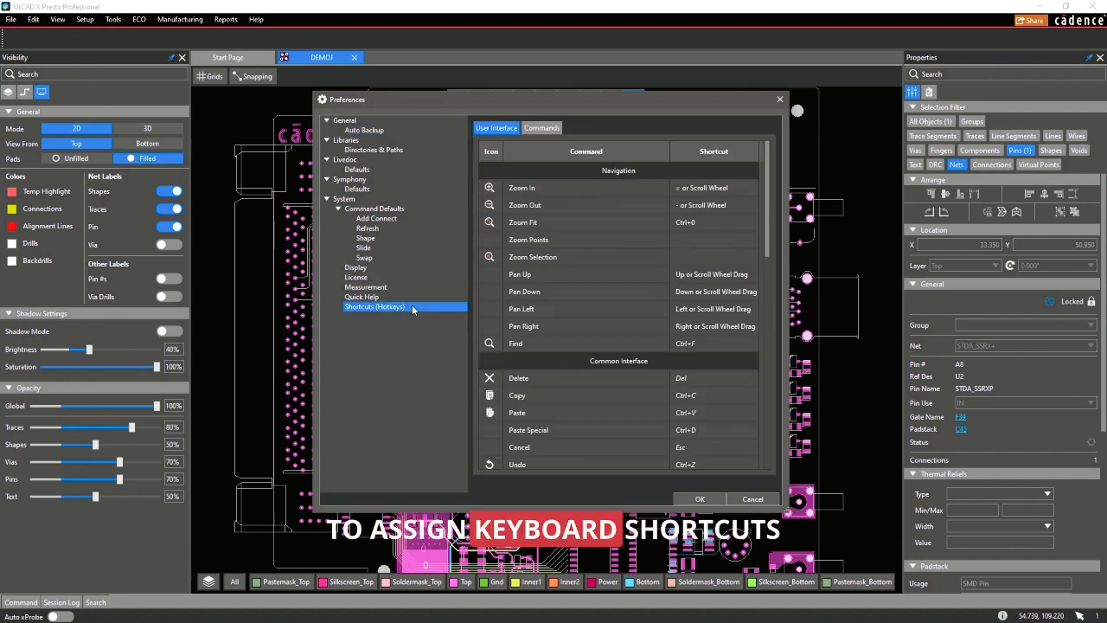
pyautogui.moveTo(575, 273)
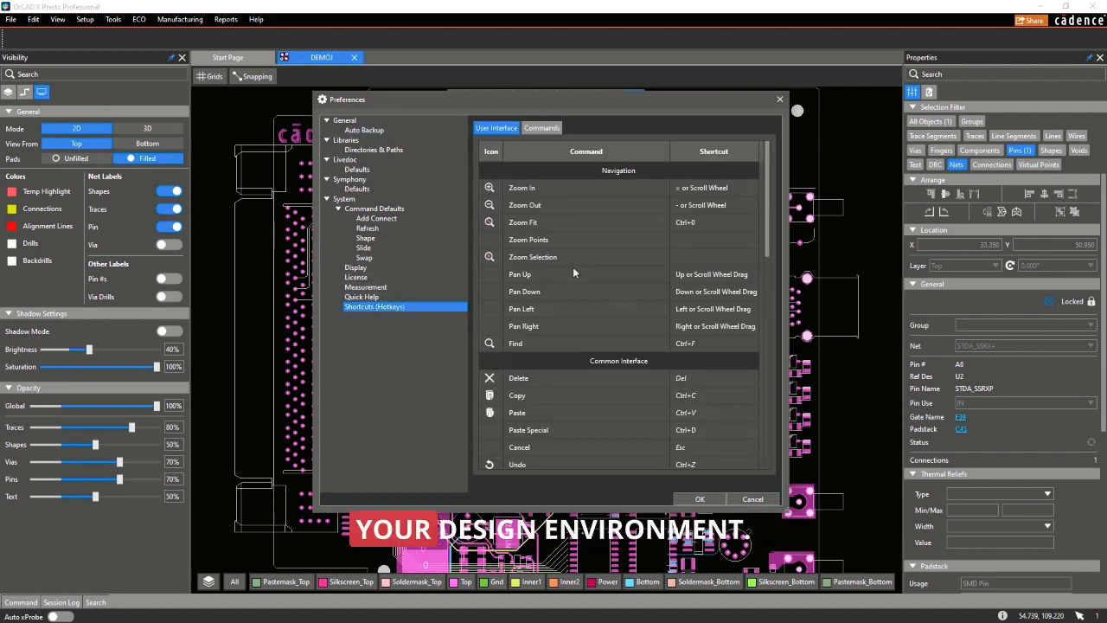
pyautogui.scroll(-3)
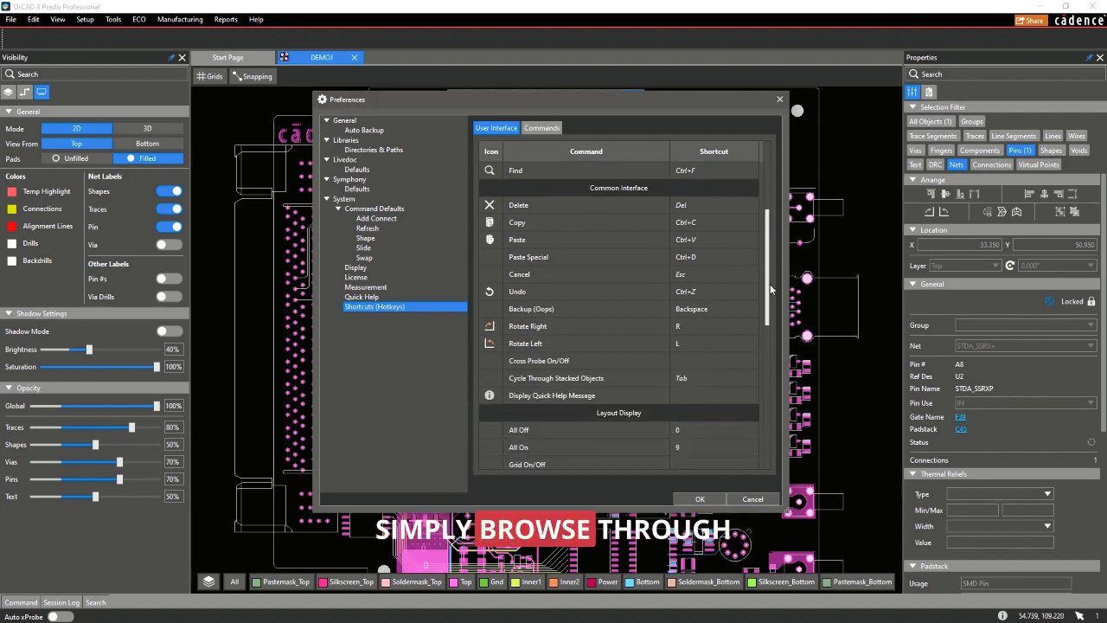
pyautogui.scroll(-3)
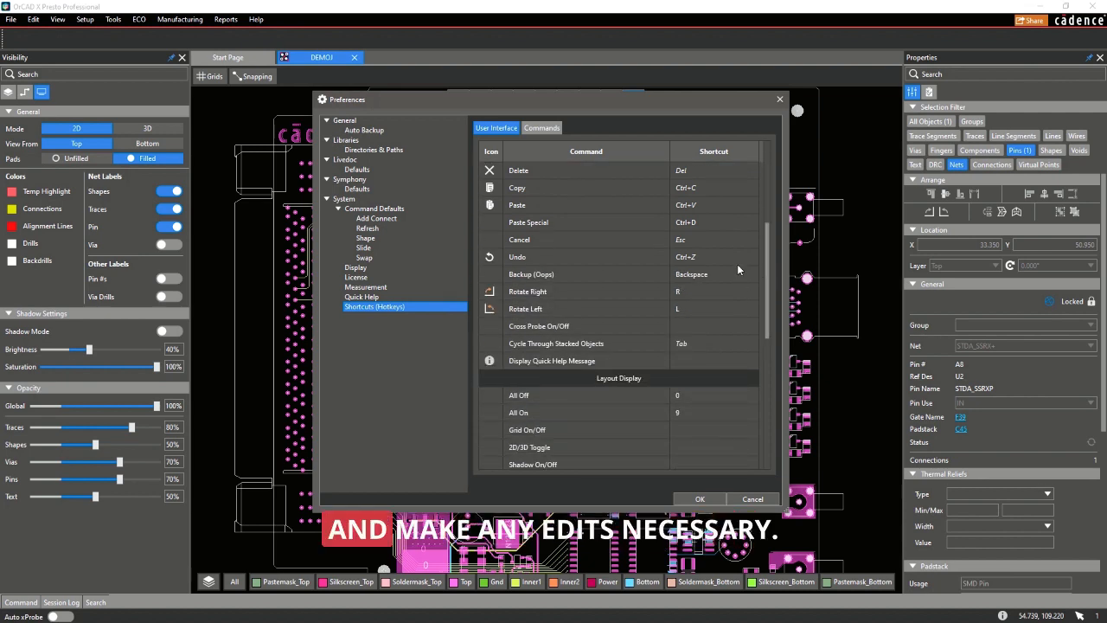
# Step: Assign the shortcut T to the Delay Tune command in the Commands tab
pyautogui.click(542, 128)
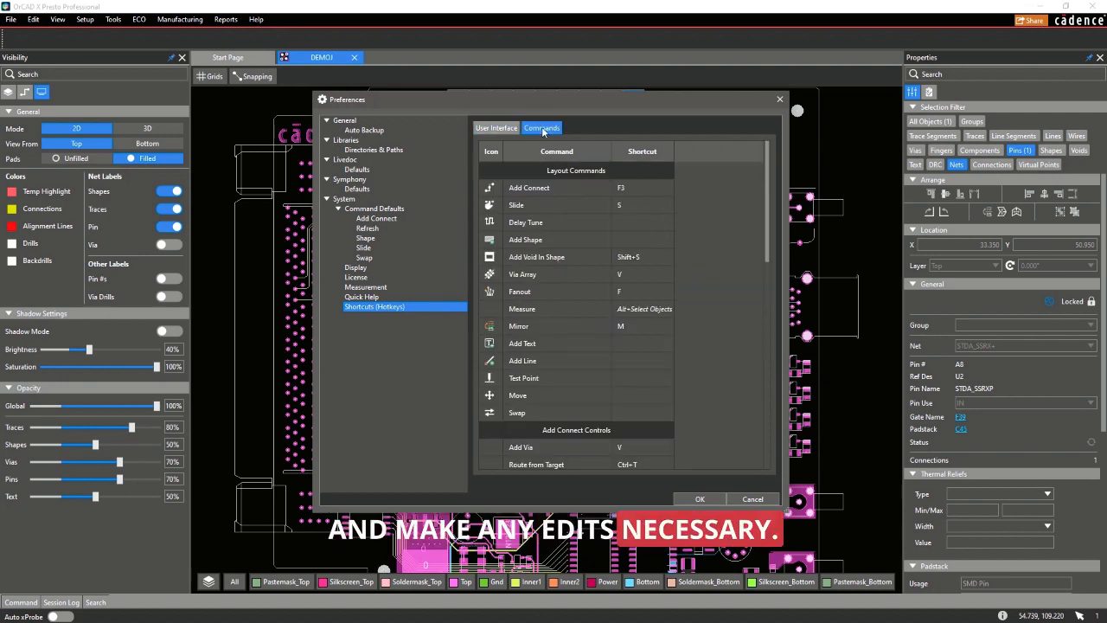
pyautogui.click(643, 222)
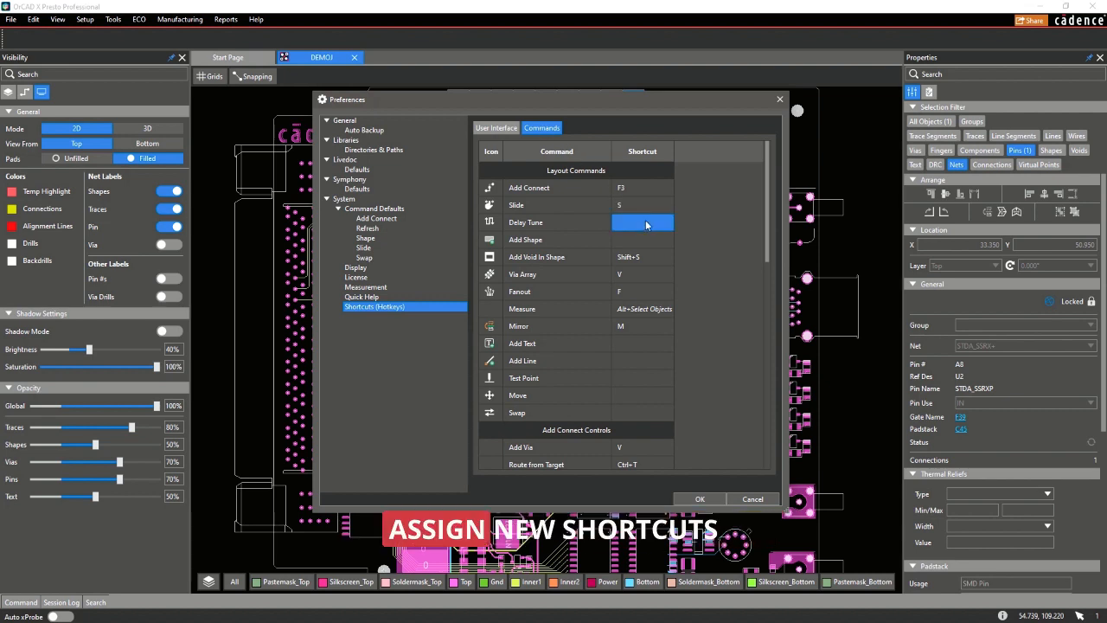
pyautogui.write('T')
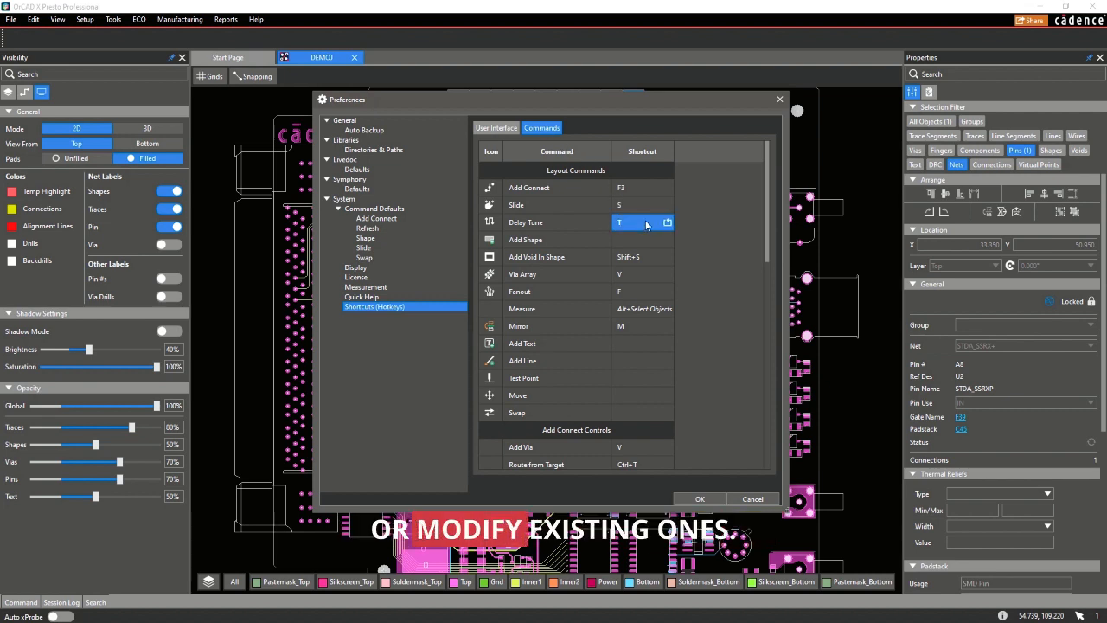